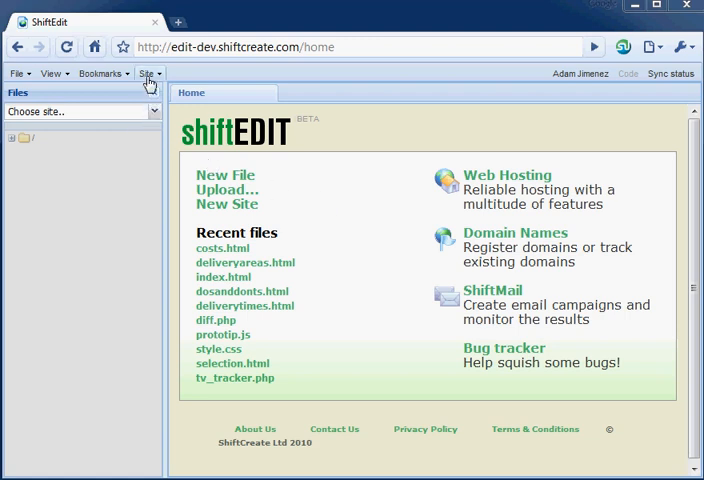
# Open the Site menu to reach the New Site option
pyautogui.click(148, 73)
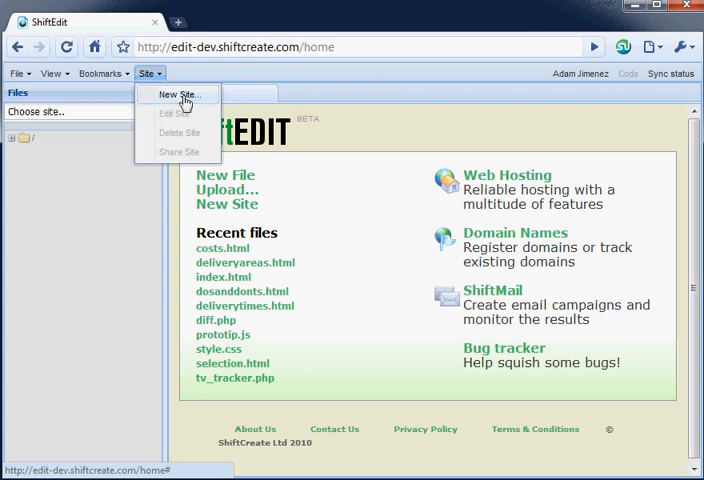
pyautogui.click(180, 94)
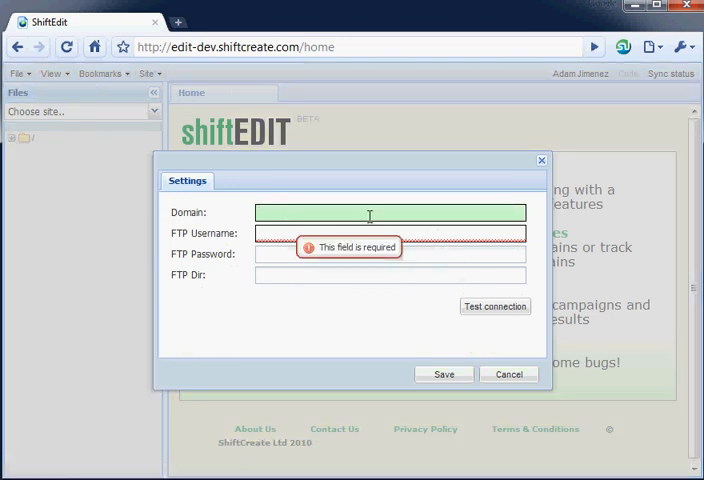
pyautogui.write('www.shiftcreate.com')
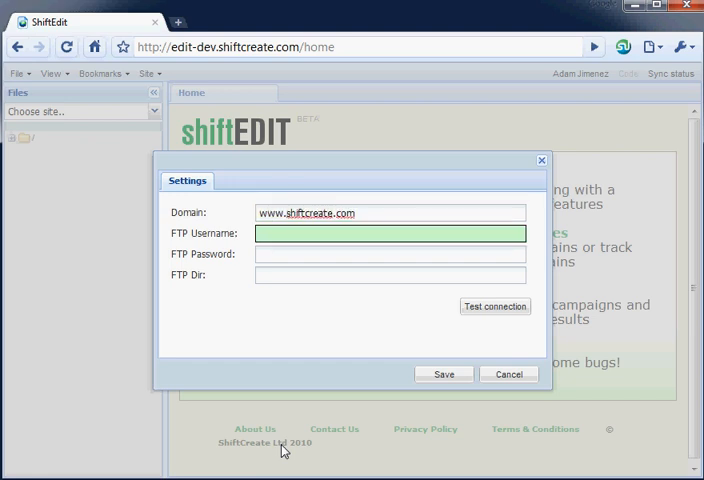
pyautogui.write('shiftcreate')
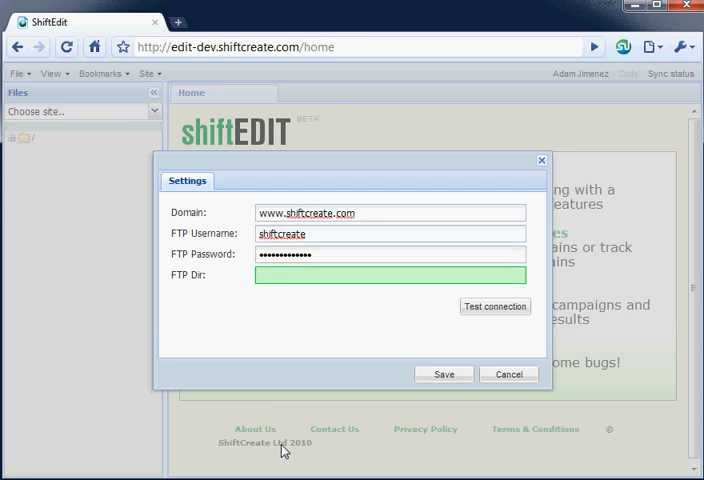
pyautogui.write('/httpdod')
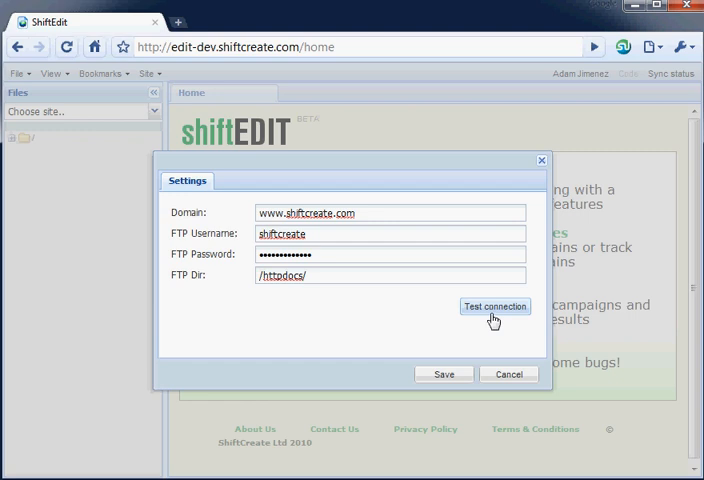
# Test the FTP connection and dismiss the success message
pyautogui.click(495, 306)
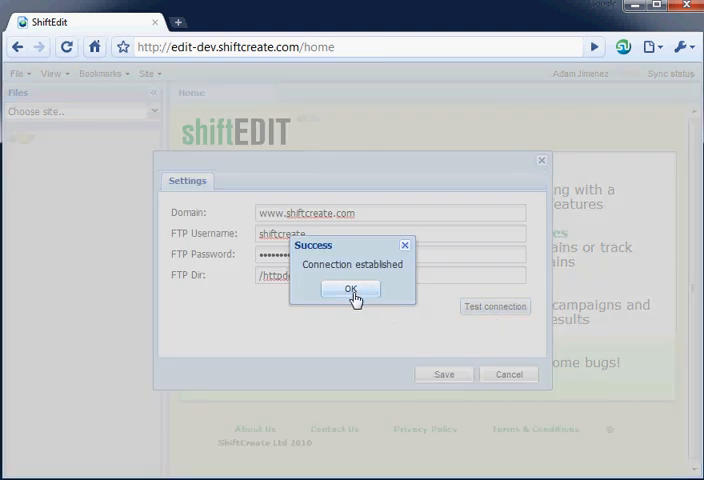
pyautogui.click(350, 289)
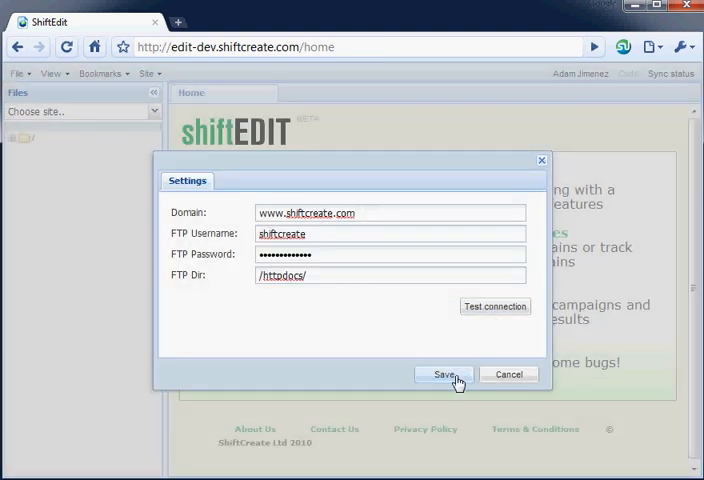
pyautogui.click(444, 373)
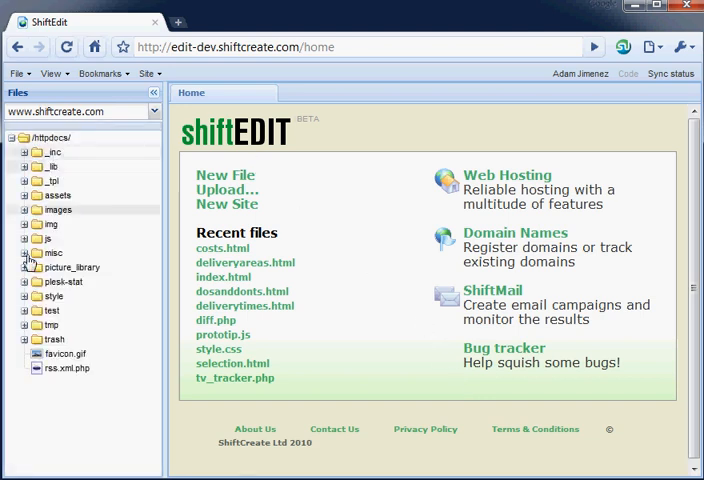
pyautogui.moveTo(58, 194)
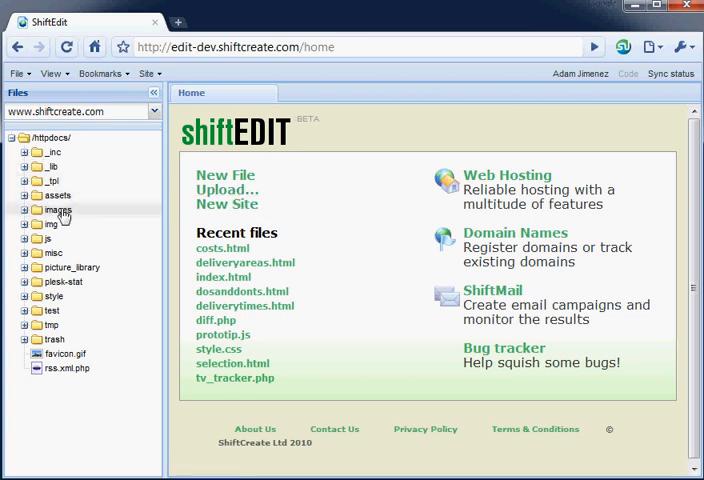
pyautogui.click(24, 181)
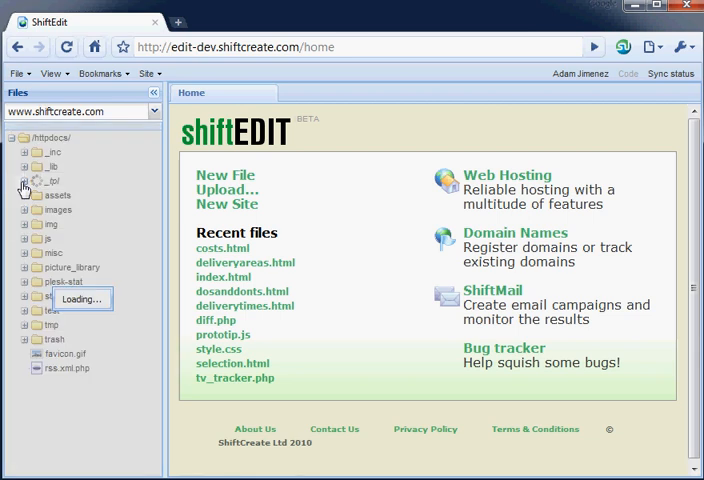
pyautogui.click(25, 181)
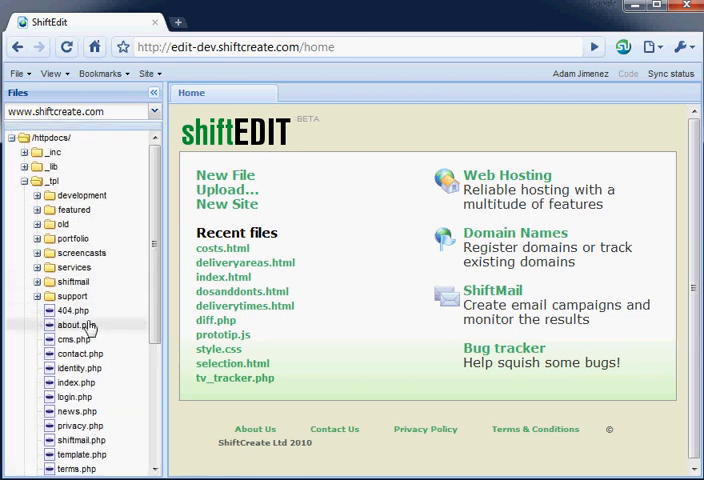
# Open about.php and type 'add some content' in the Who we are paragraph
pyautogui.doubleClick(72, 324)
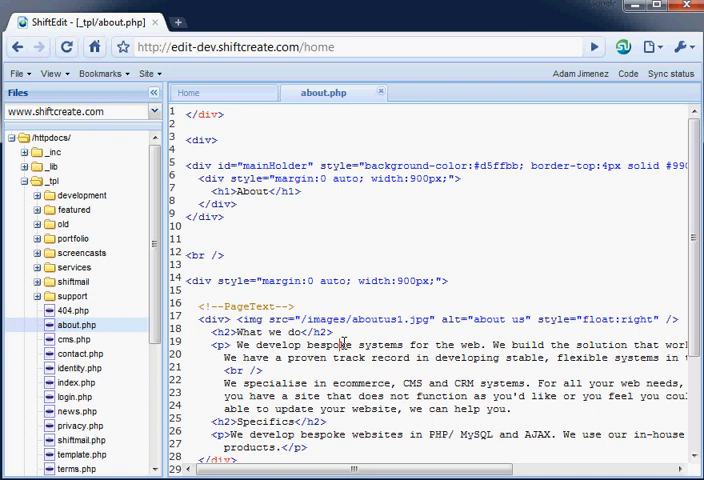
pyautogui.scroll(-3)
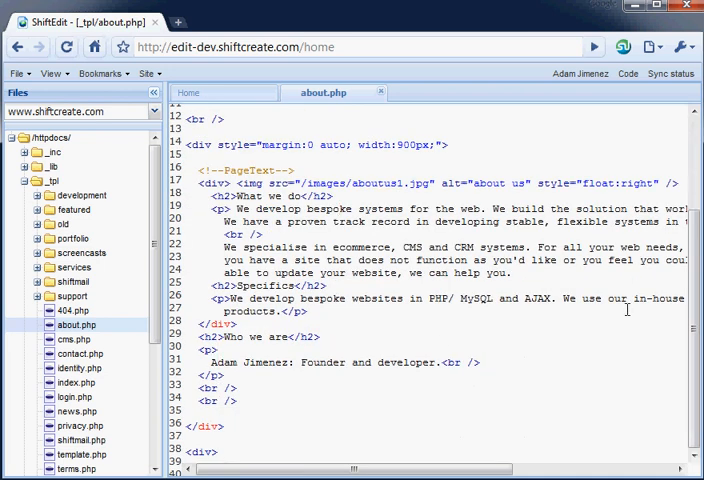
pyautogui.write('add')
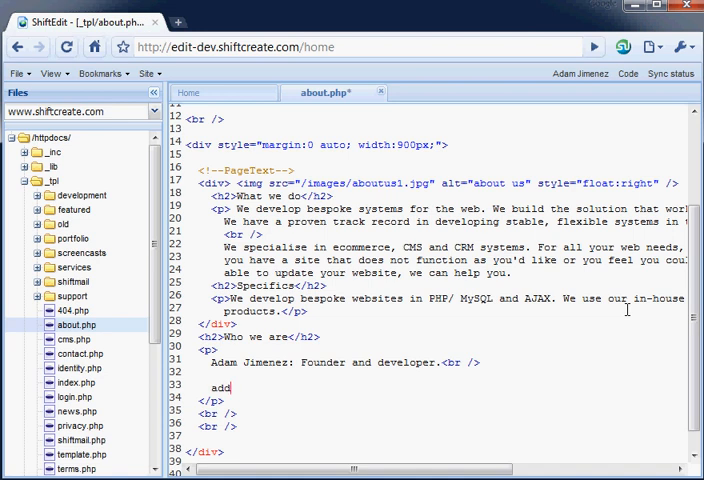
pyautogui.write('some conte')
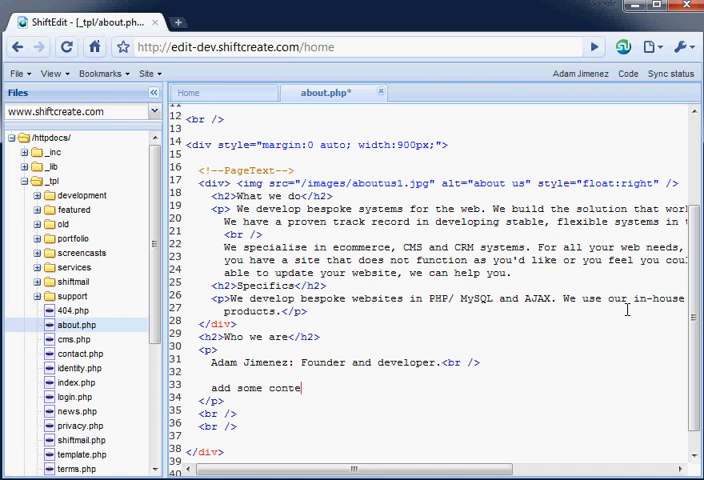
pyautogui.write('nt')
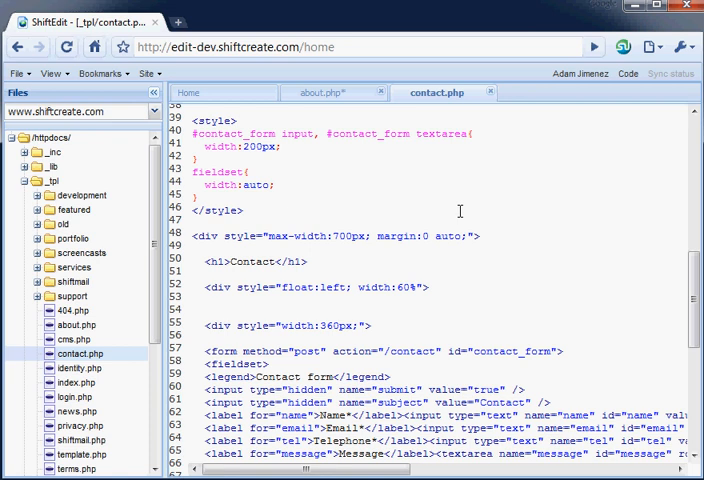
# Reorder the tabs so contact.php sits before about.php, and show contact.php
pyautogui.click(333, 92)
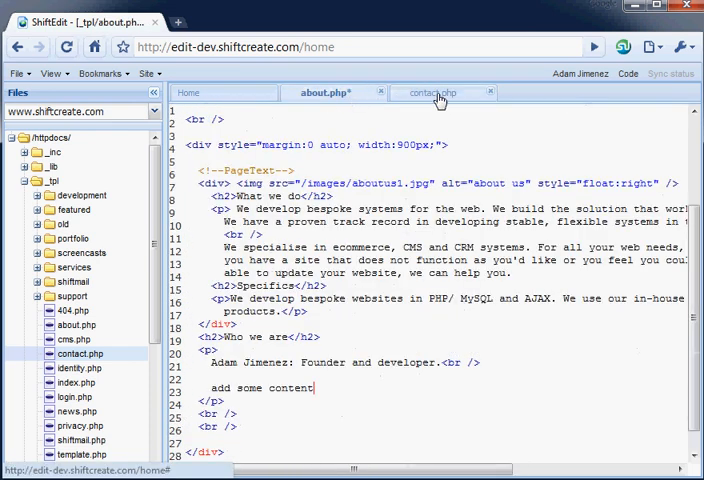
pyautogui.click(437, 92)
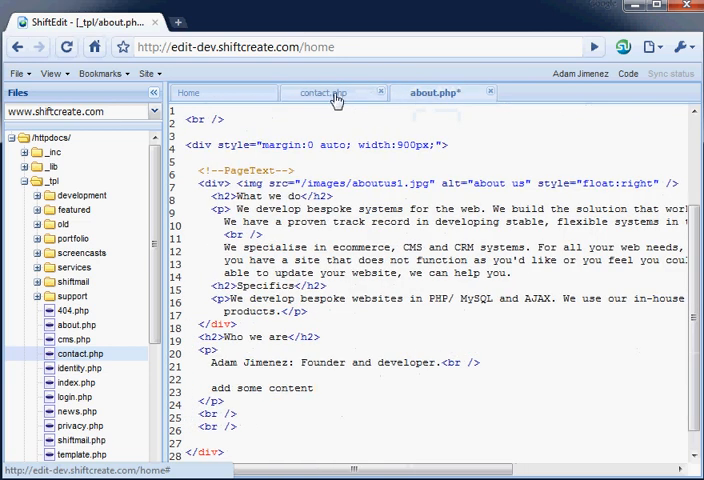
pyautogui.click(327, 92)
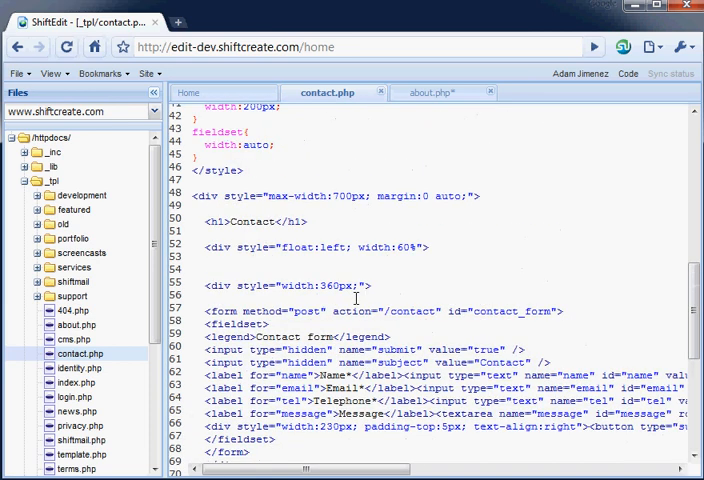
pyautogui.scroll(-3)
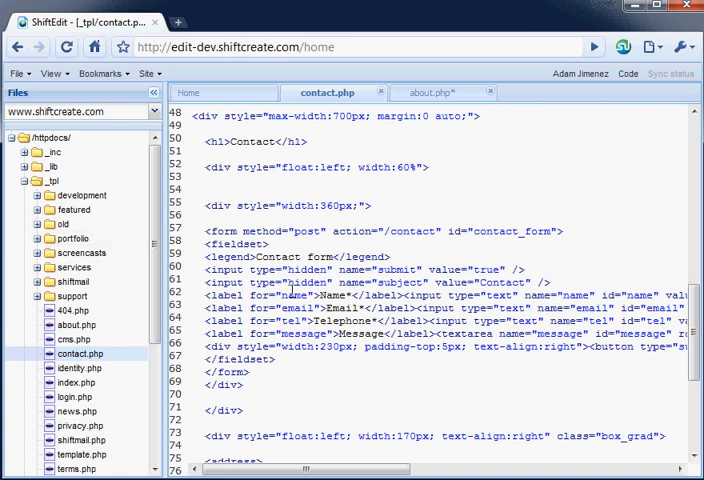
pyautogui.click(101, 73)
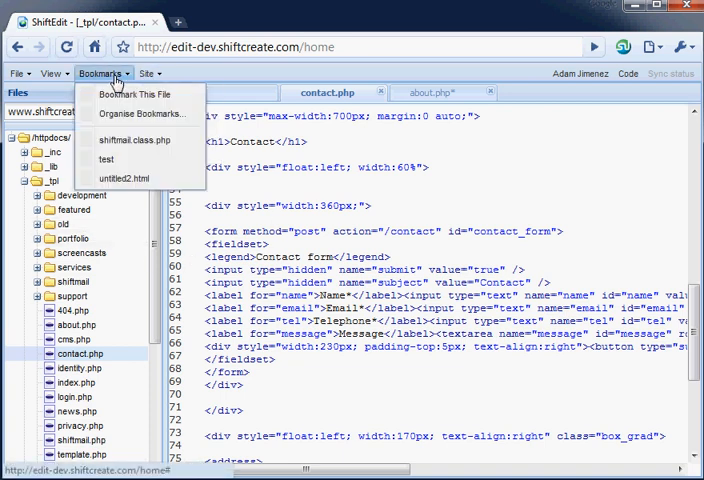
pyautogui.click(50, 73)
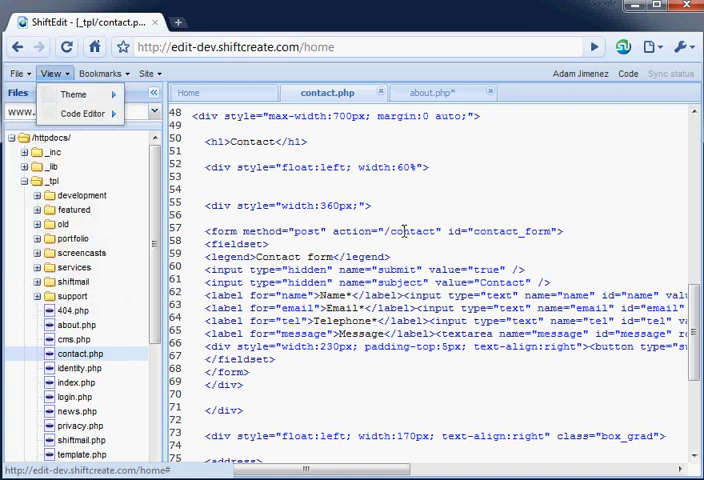